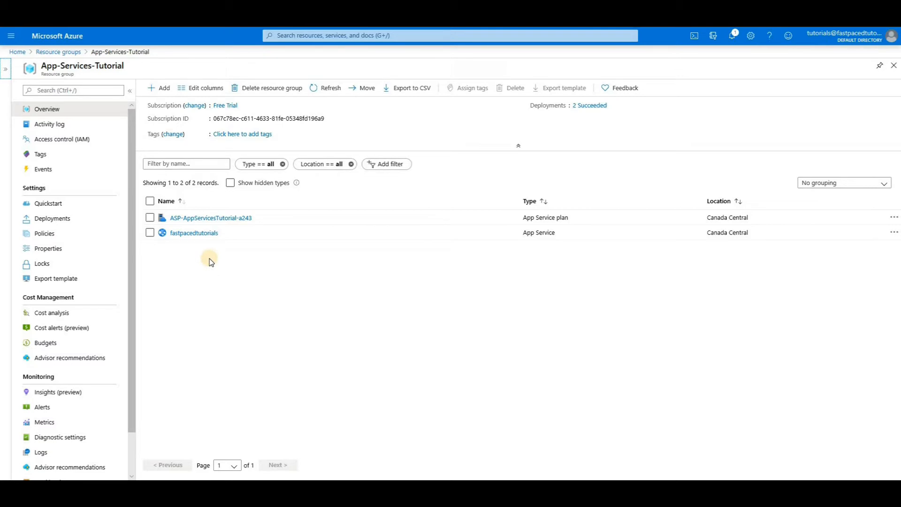
mouse_move(179, 236)
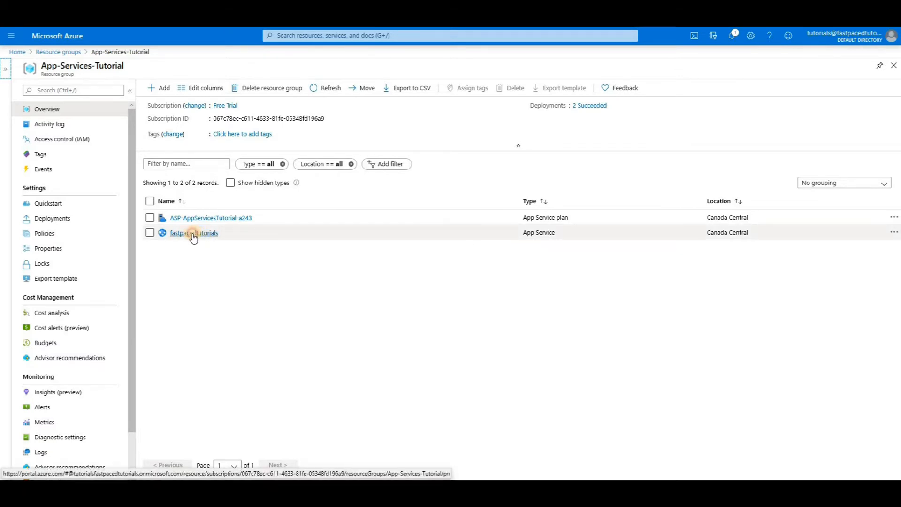
Show the fastpacedtutorials App Service overview with its URL and FTP hostnames
click(194, 233)
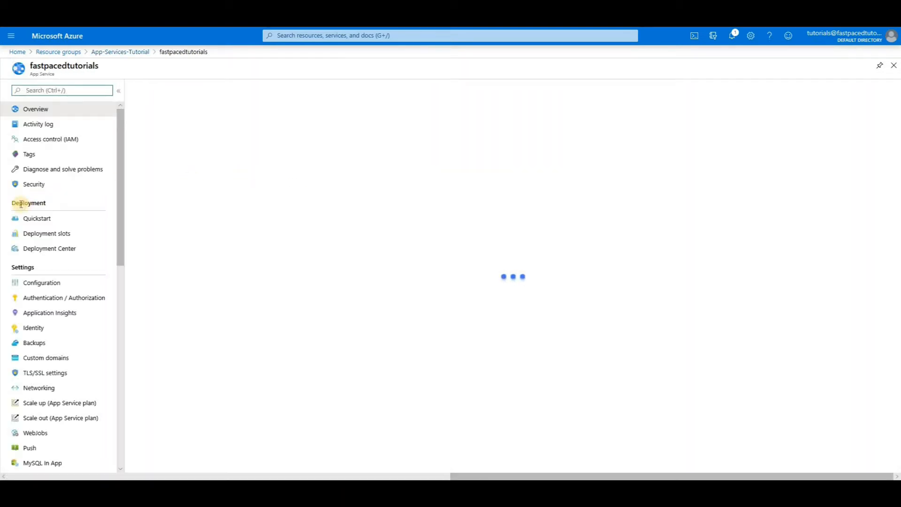
click(35, 109)
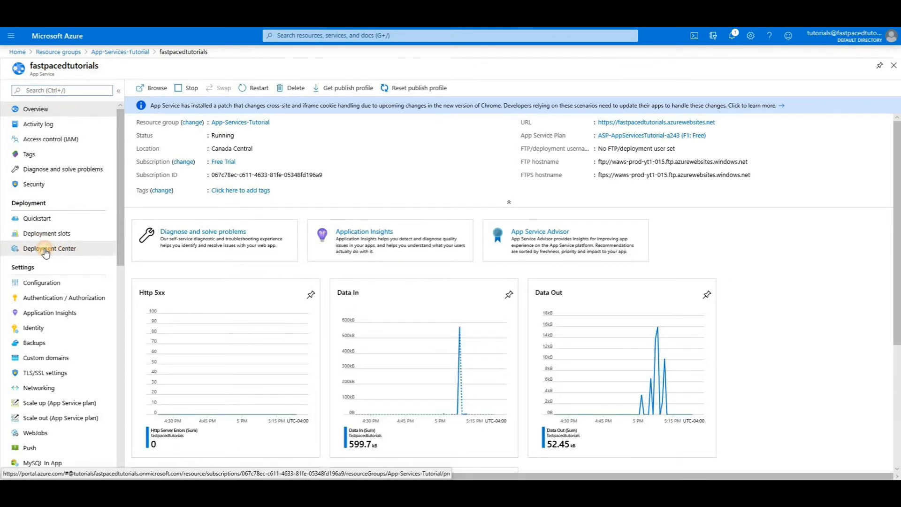
Show the Deployment Center's manual deployment options, including FTP, for fastpacedtutorials
click(50, 247)
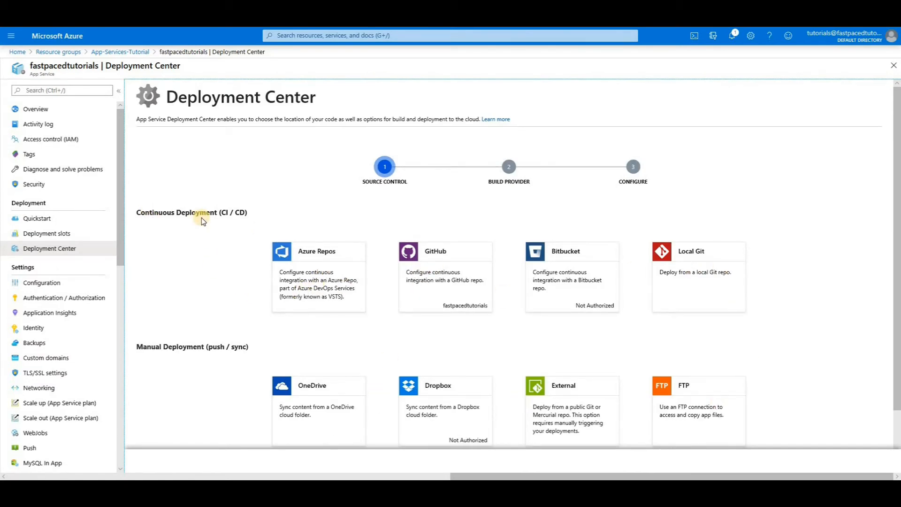
scroll(down, 3)
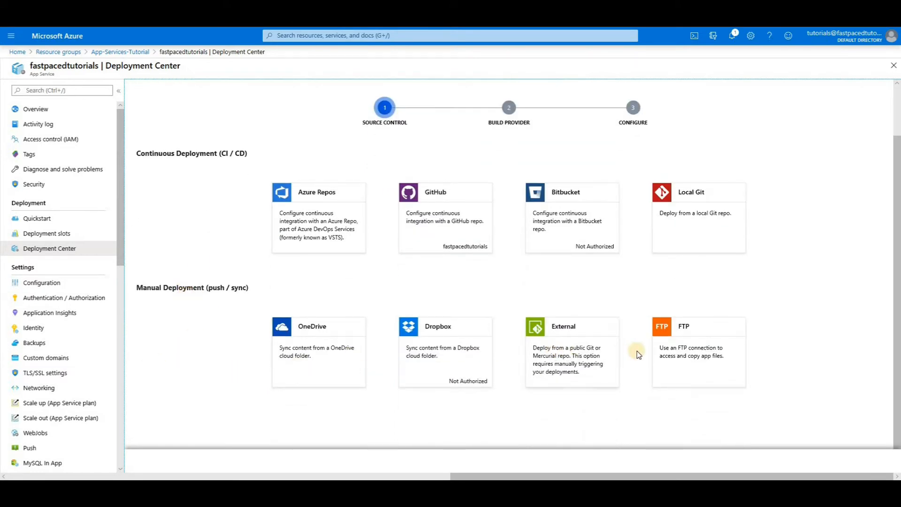
mouse_move(703, 361)
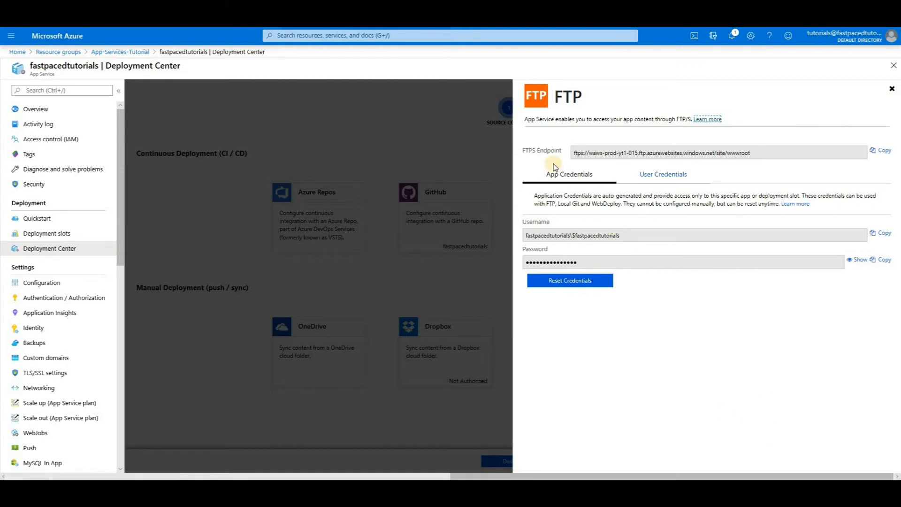
mouse_move(541, 262)
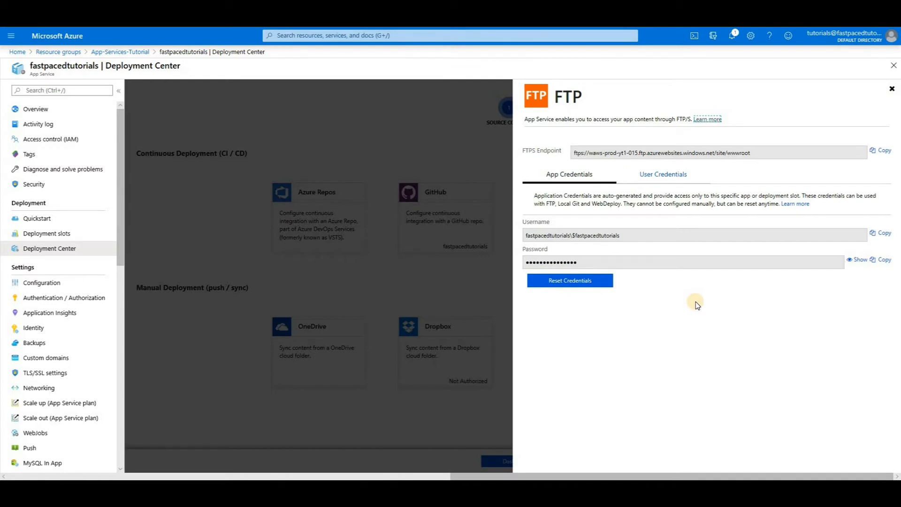
mouse_move(646, 331)
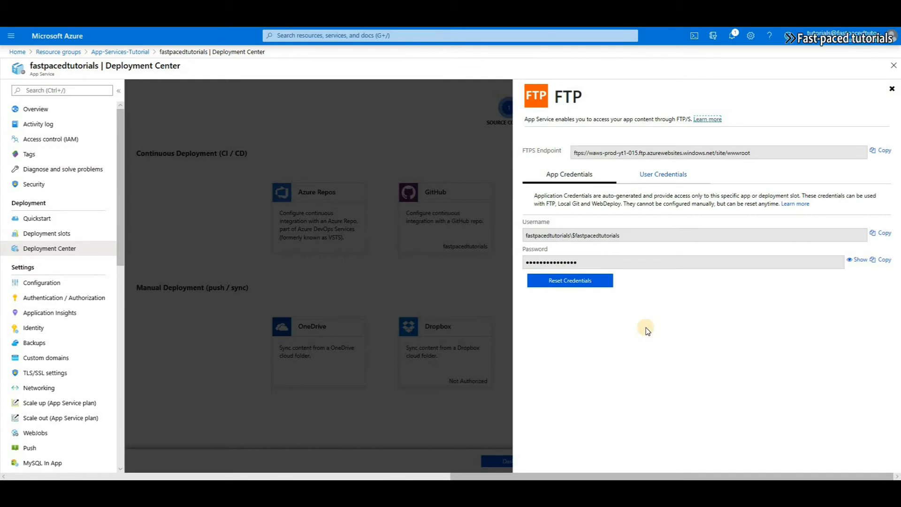
mouse_move(646, 328)
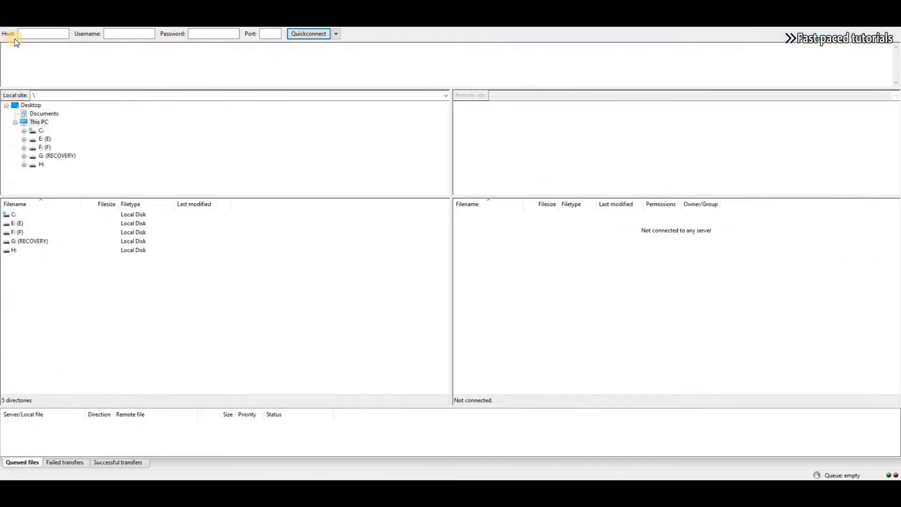
Connect to the App Service FTPS endpoint ending in .net/site/wwwroot with its username and password
text(.net/site/wwwroot)
click(129, 33)
text($fastpacedtutorials)
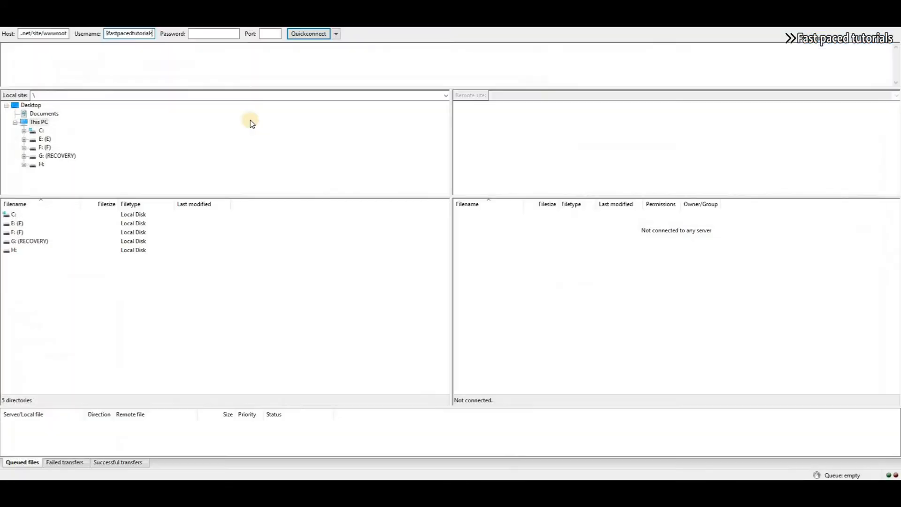
click(213, 34)
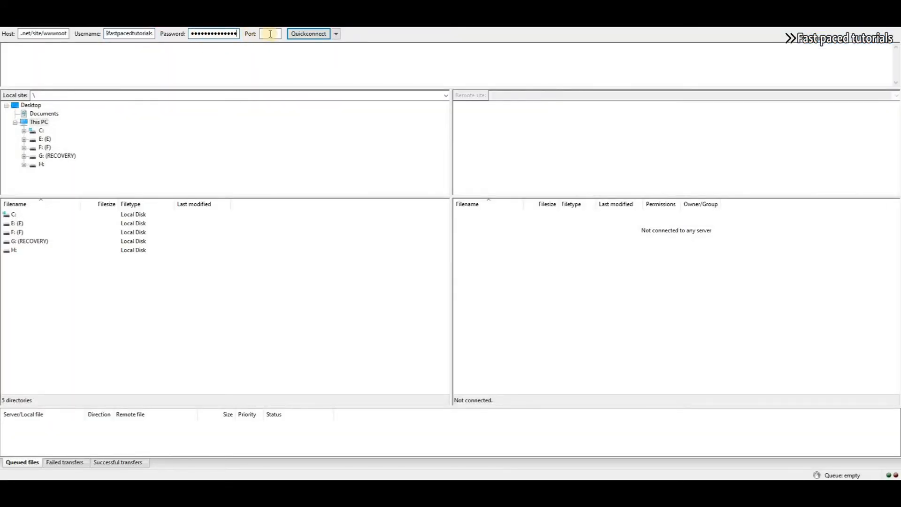
click(308, 34)
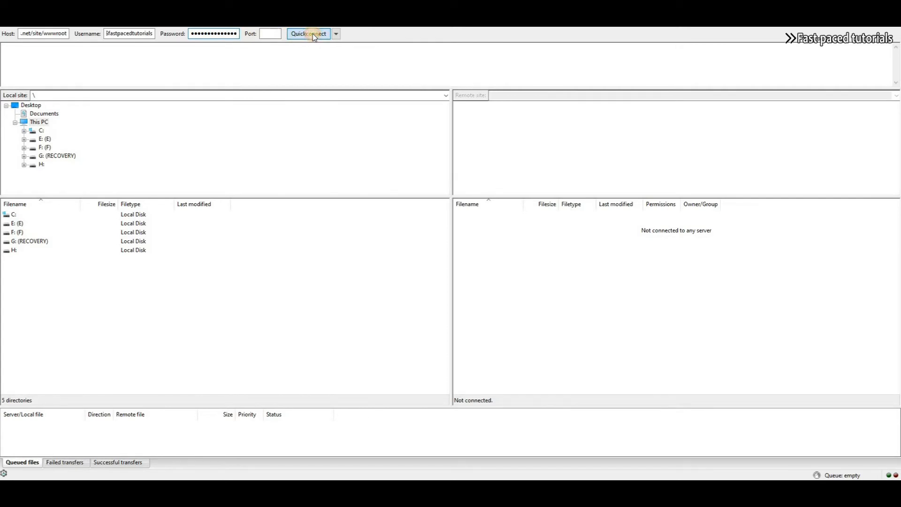
click(308, 34)
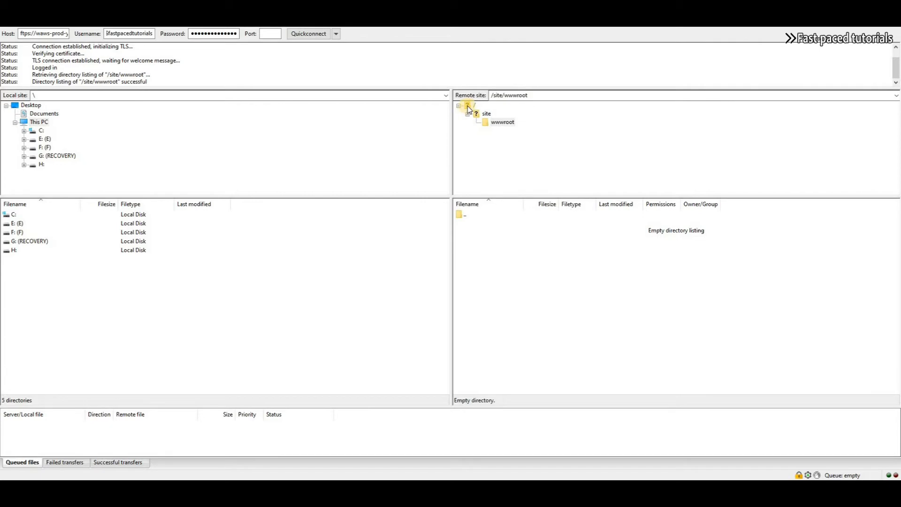
Browse the server's data, aspnet, LogFiles and site folders, ending in site/wwwroot
click(468, 105)
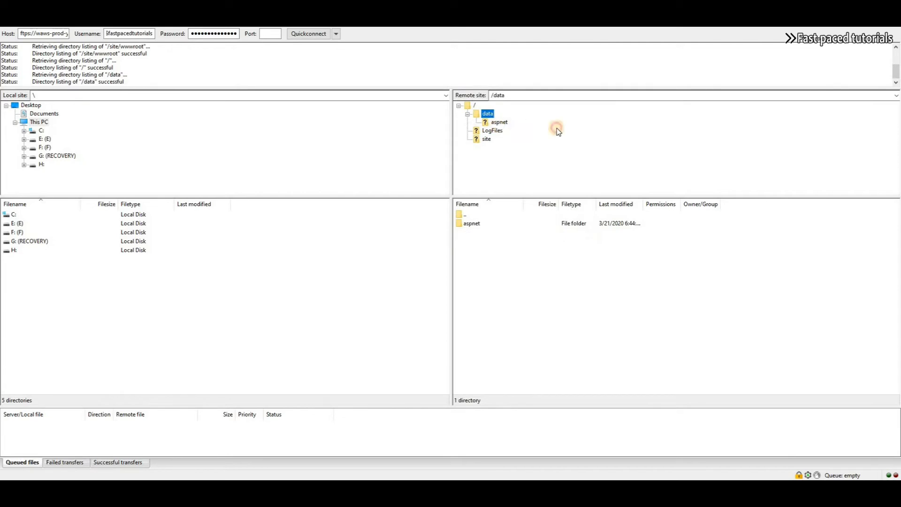
click(499, 122)
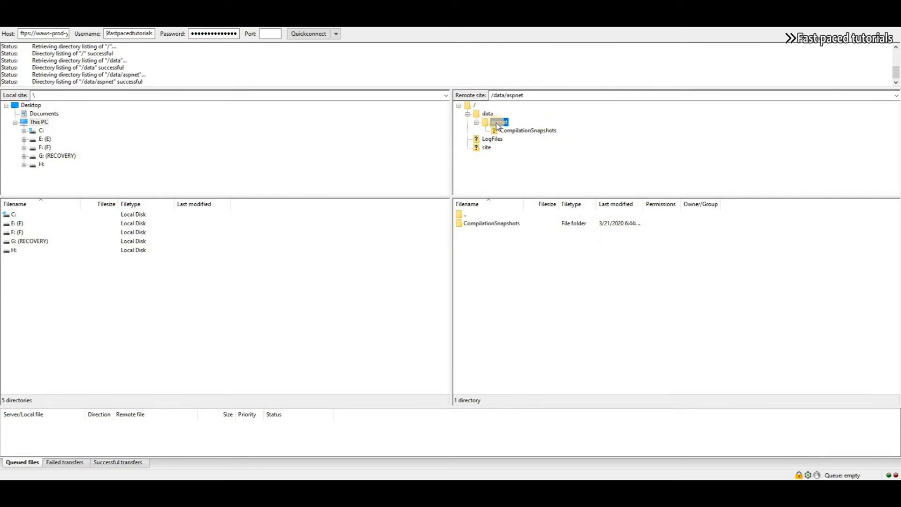
click(487, 114)
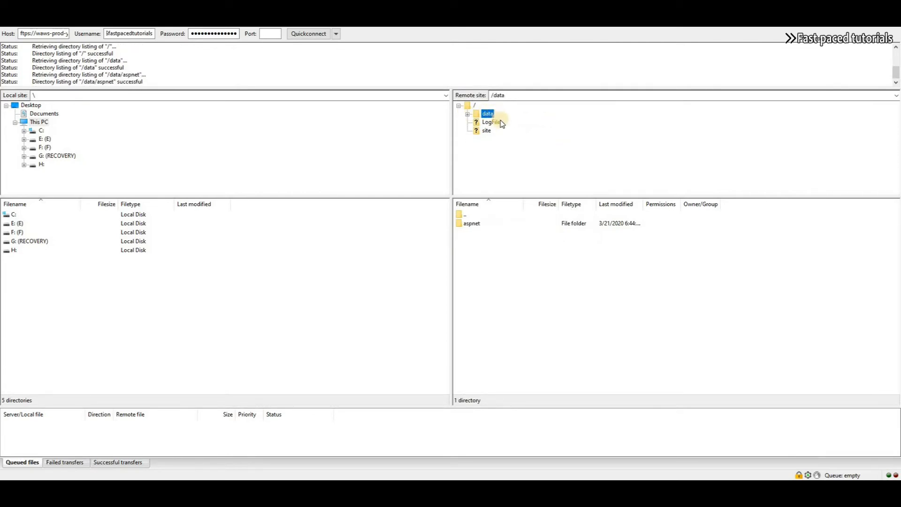
click(493, 122)
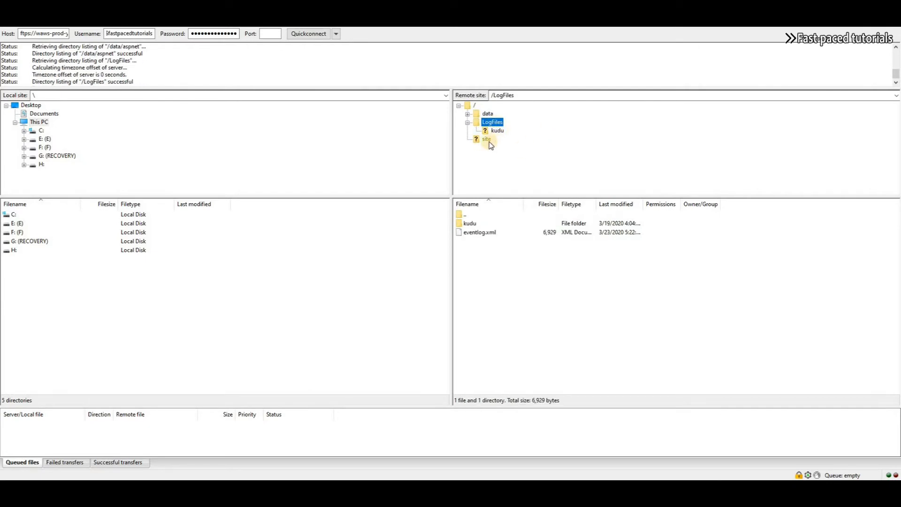
click(487, 138)
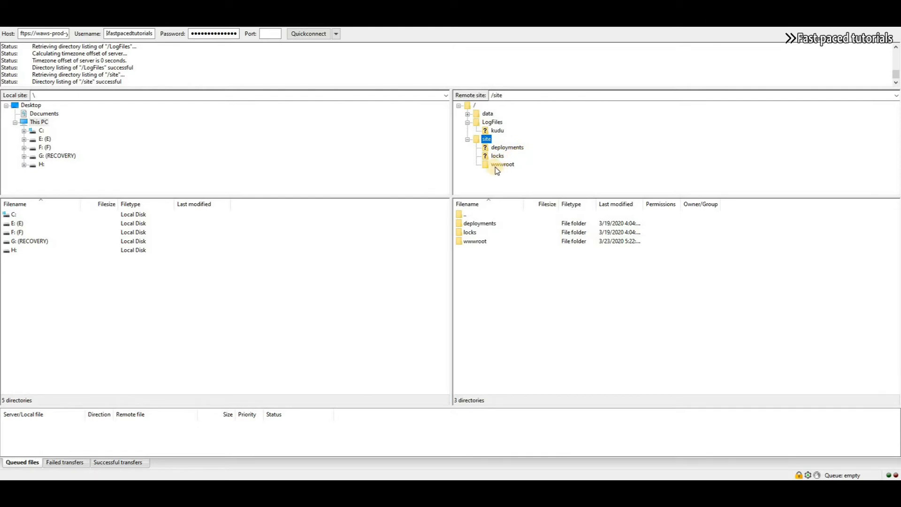
click(504, 163)
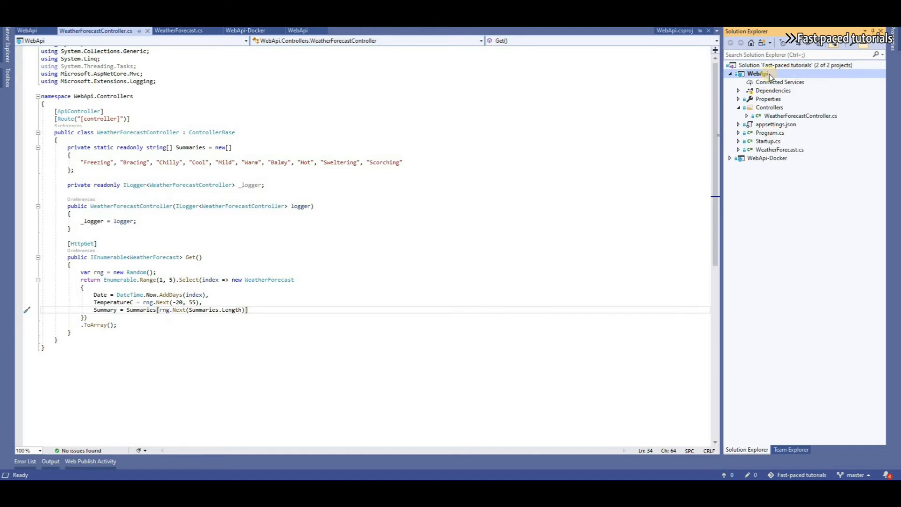
mouse_move(813, 76)
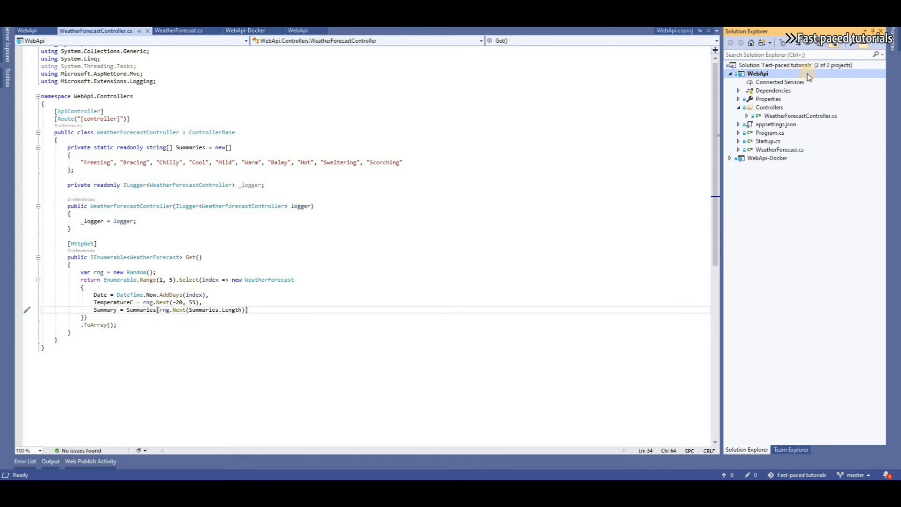
Bring up the Publish page for the WebApi project from Solution Explorer
right_click(757, 73)
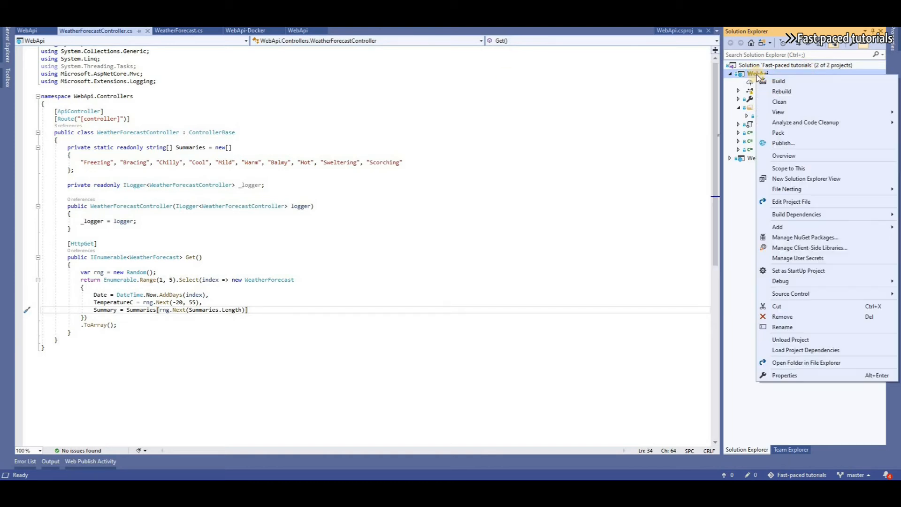
mouse_move(783, 143)
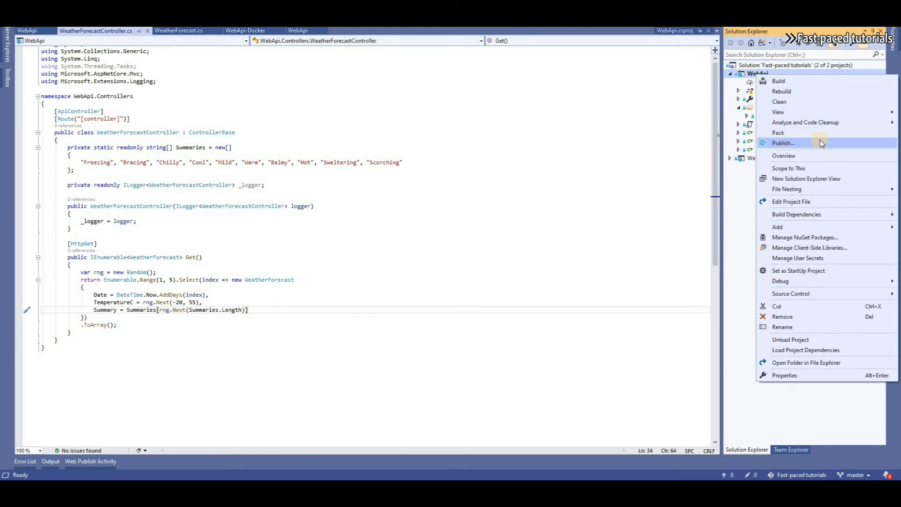
click(783, 143)
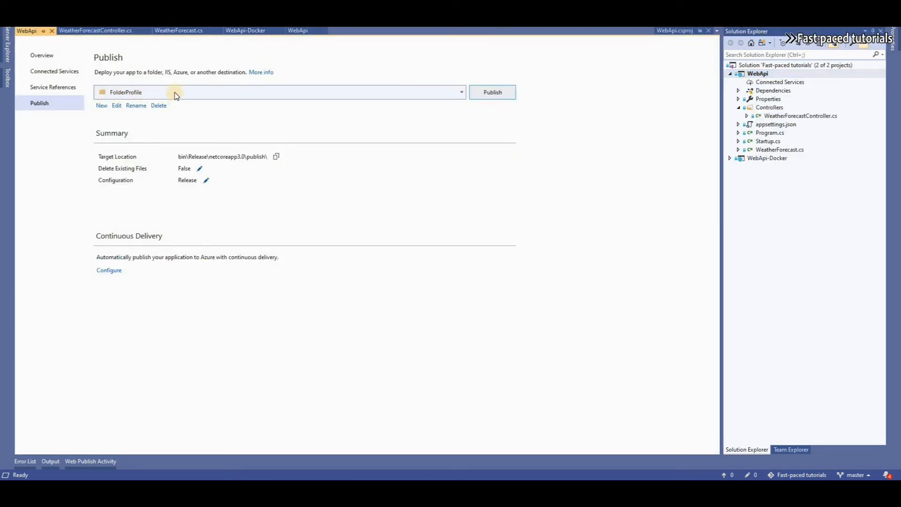
Replace the old profile with a new Folder publish profile targeting bin\Release\netcoreapp3.0\publish
click(159, 105)
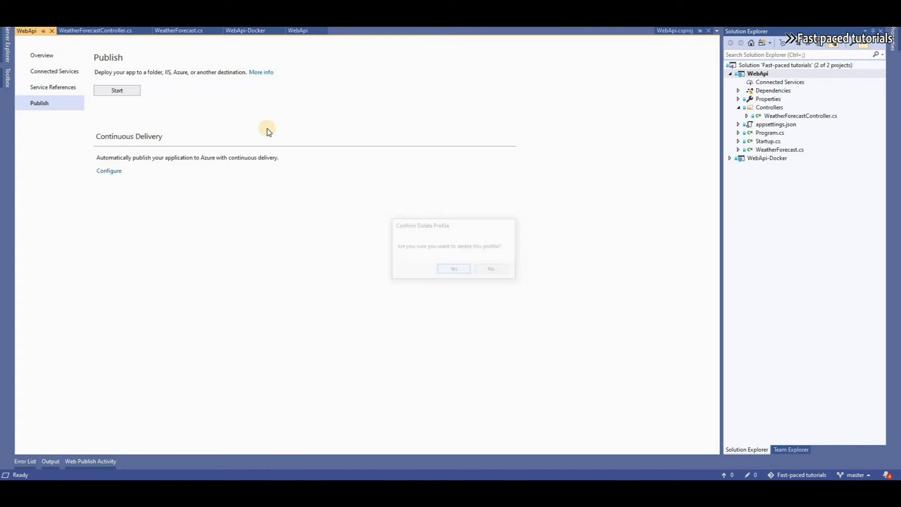
click(454, 268)
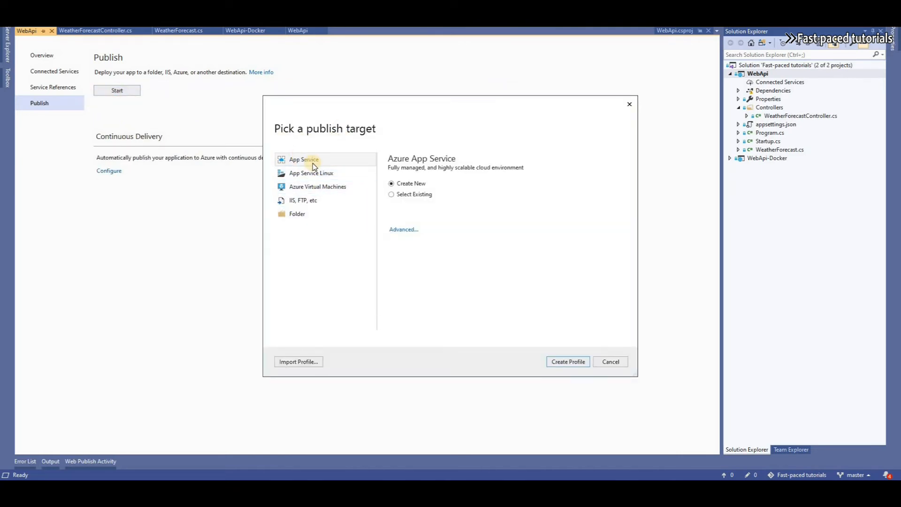
click(318, 186)
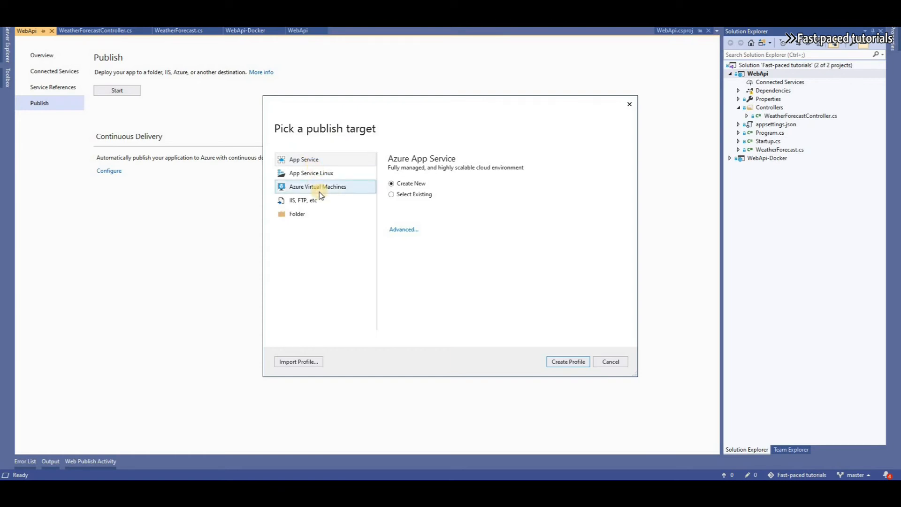
click(298, 213)
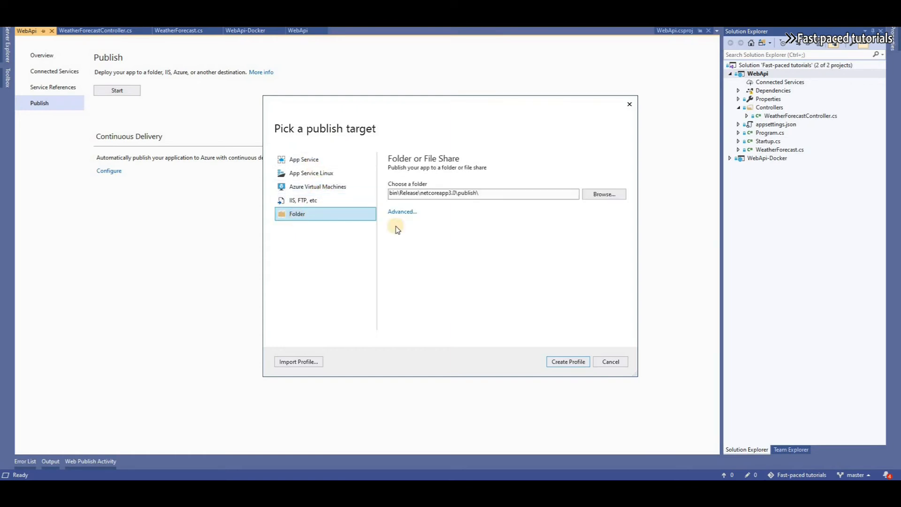
click(567, 362)
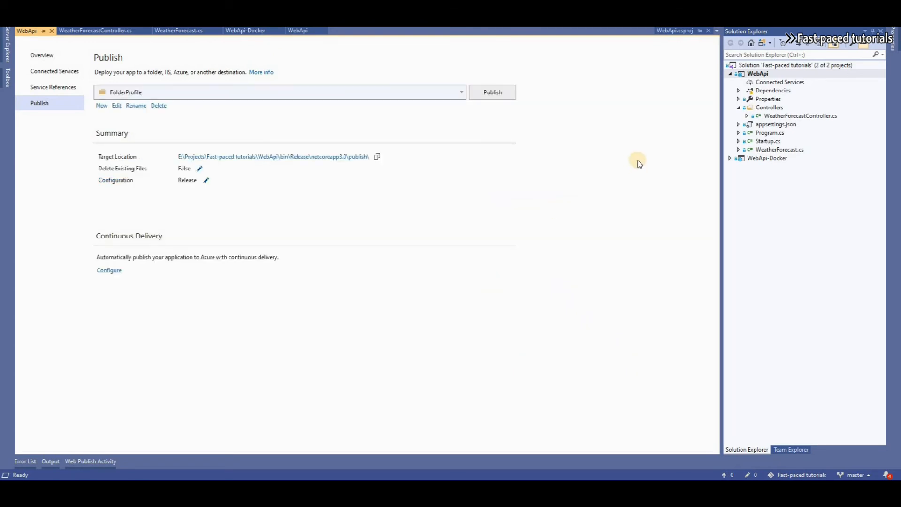
mouse_move(240, 160)
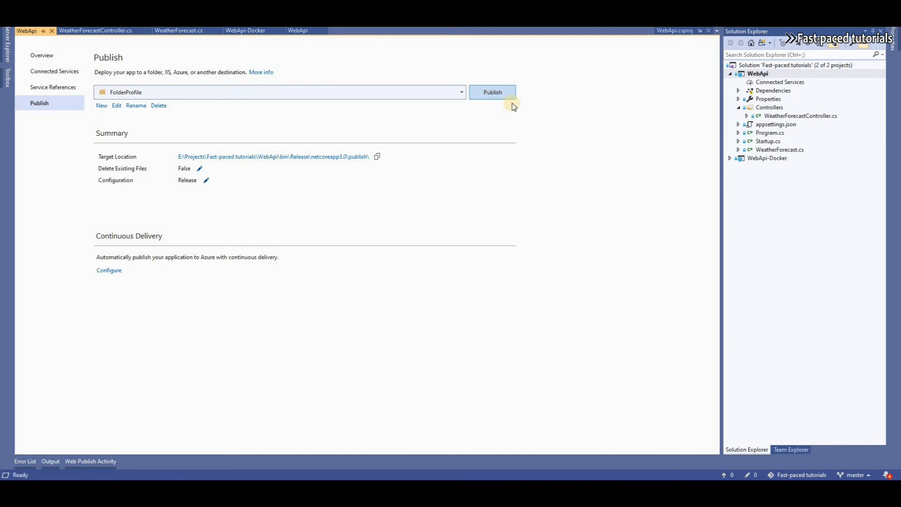
Run a Release publish of WebApi to the local publish folder
click(491, 92)
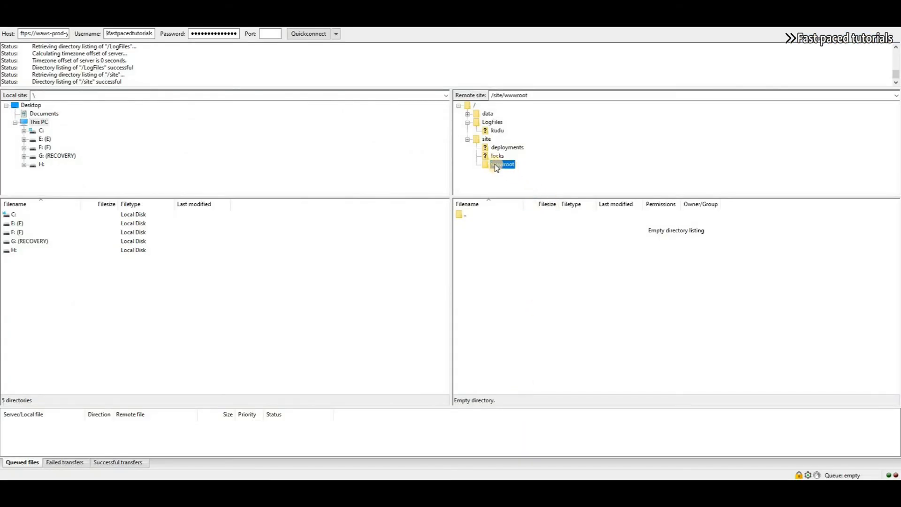
Upload the eight published WebApi files into the remote /site/wwwroot folder
click(502, 164)
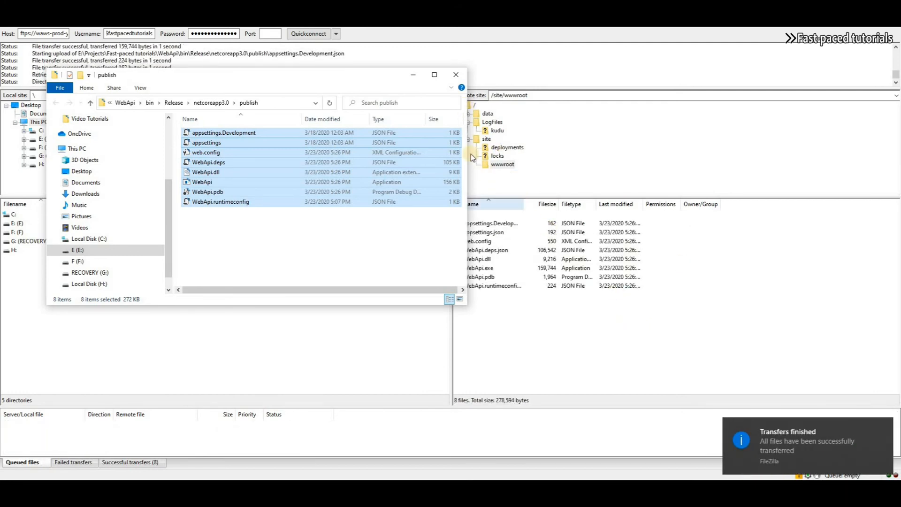
click(456, 75)
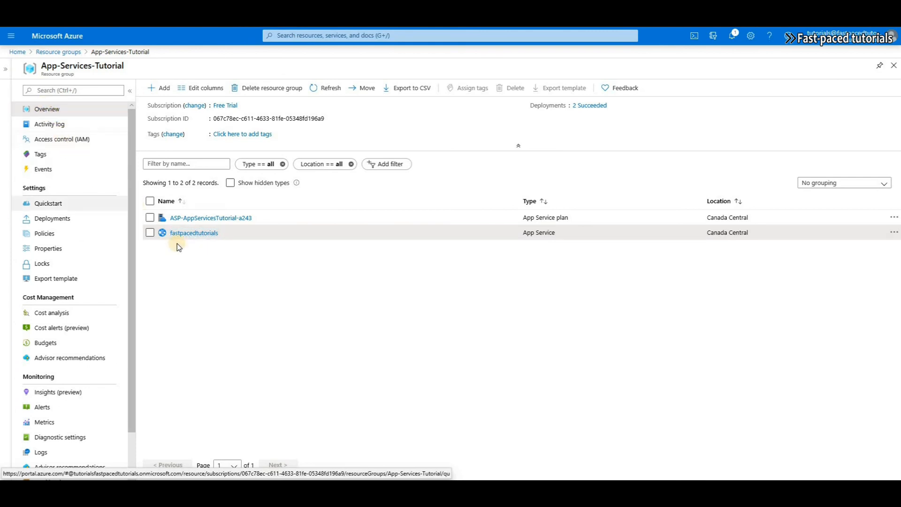
Test the deployed site by following the fastpacedtutorials azurewebsites.net URL from its overview
click(193, 232)
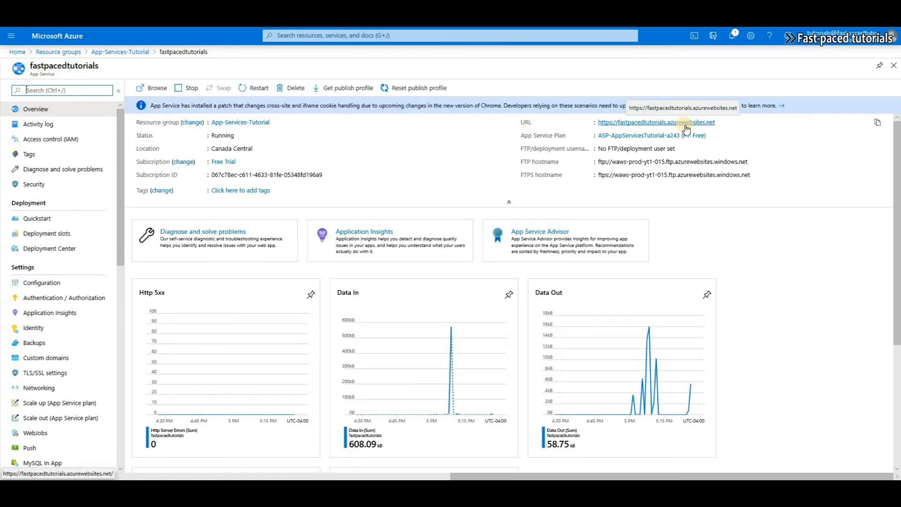
click(656, 122)
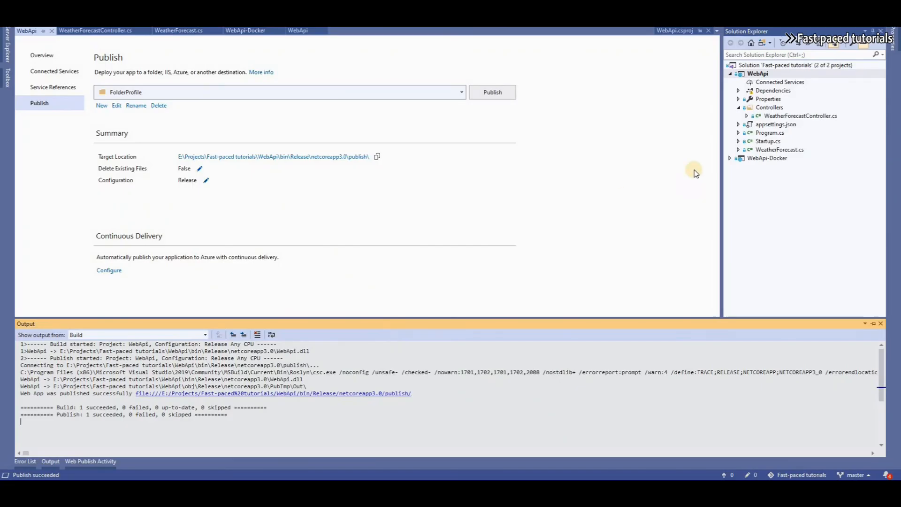
Return to WeatherForecastController.cs and place the cursor in the class name
click(96, 30)
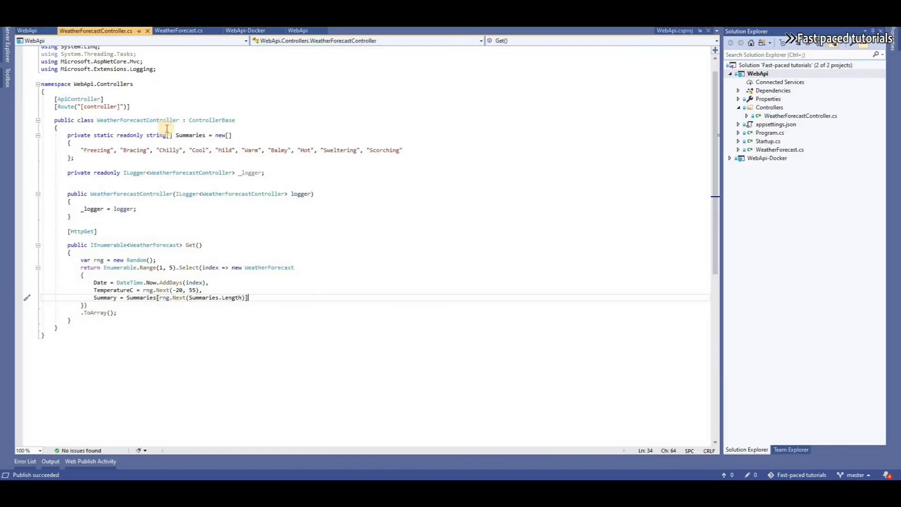
click(115, 120)
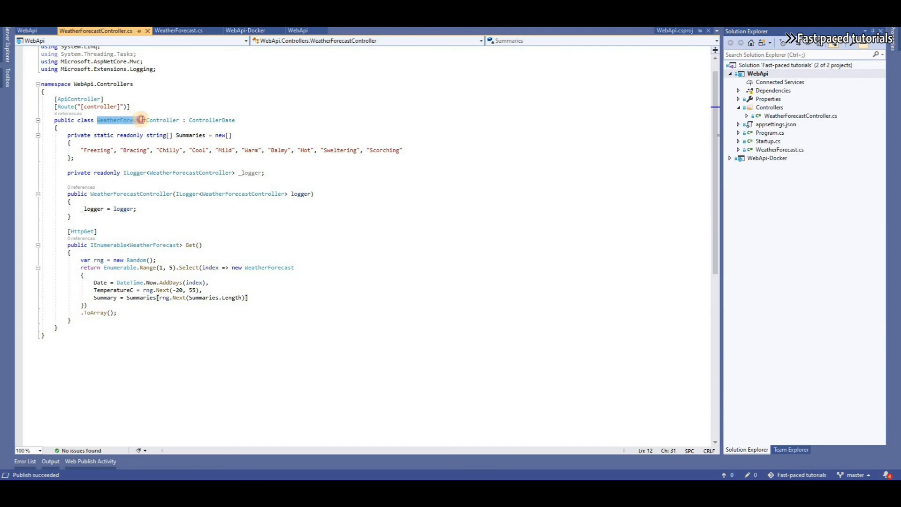
mouse_move(146, 121)
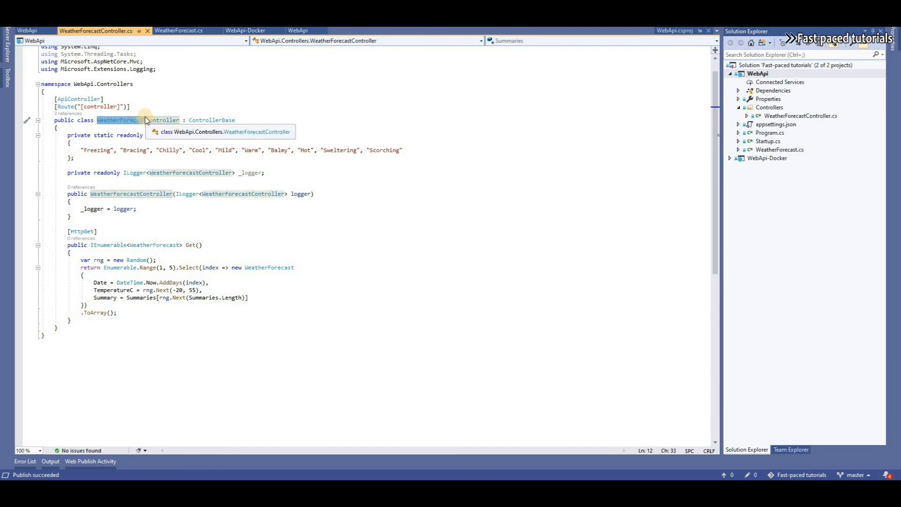